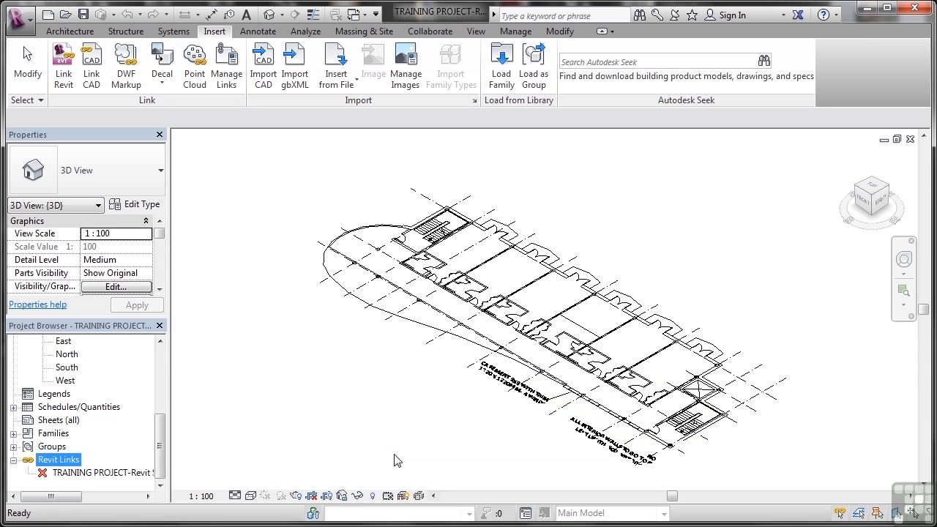
mouse_move(394, 451)
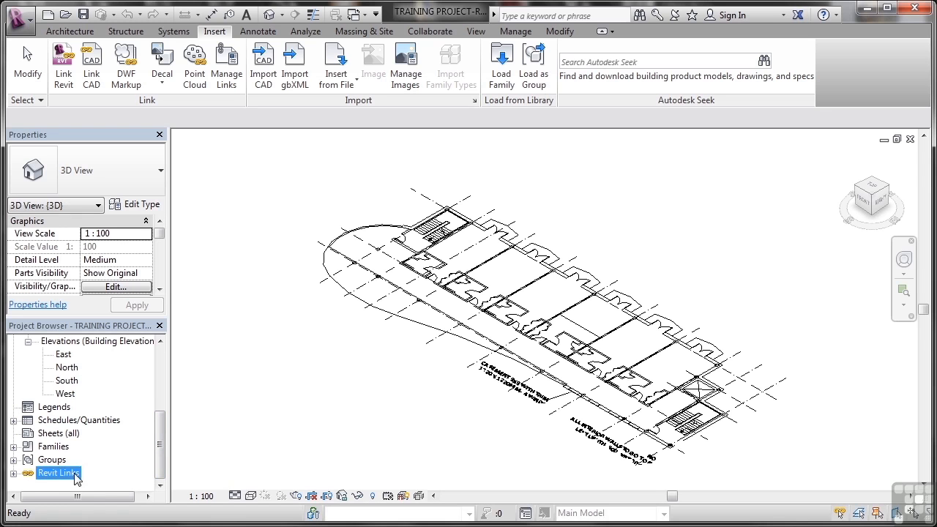
Expand Revit Links and select the linked TRAINING PROJECT .rvt to show its link properties
left_click(13, 472)
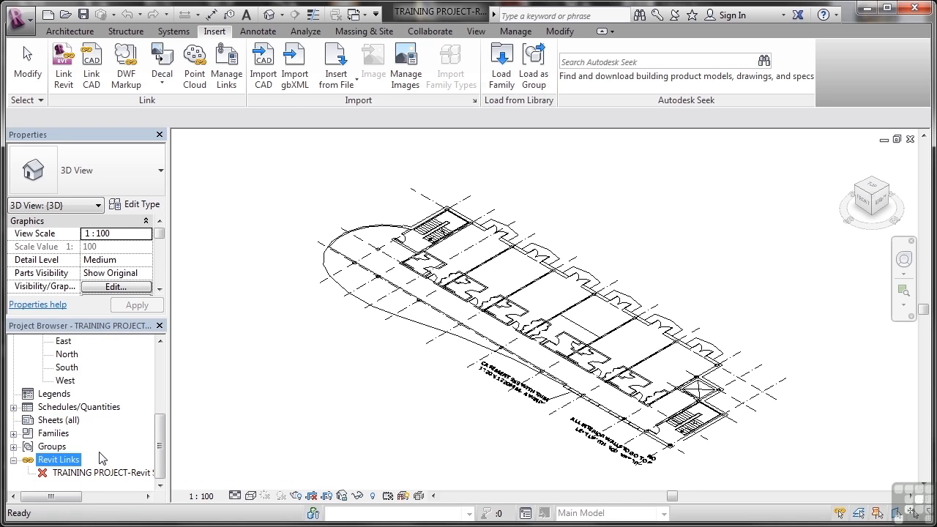
double_click(97, 472)
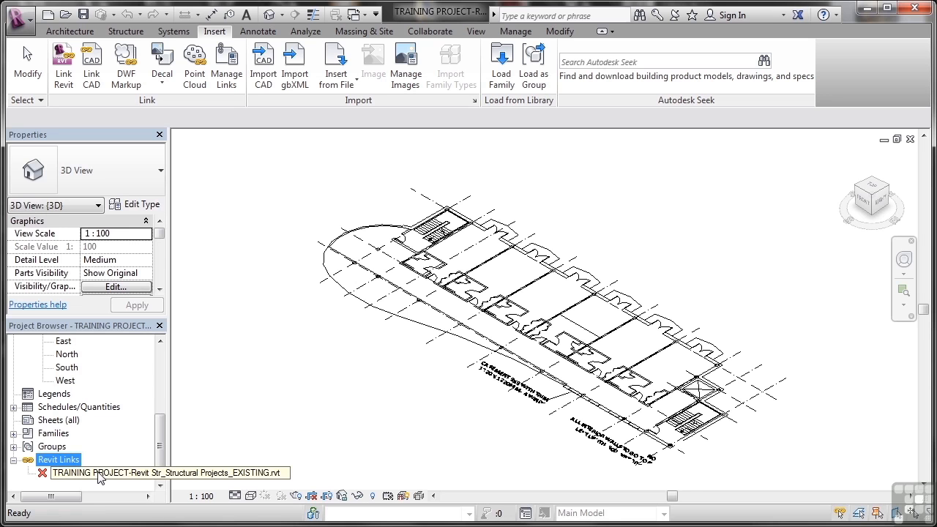
left_click(168, 471)
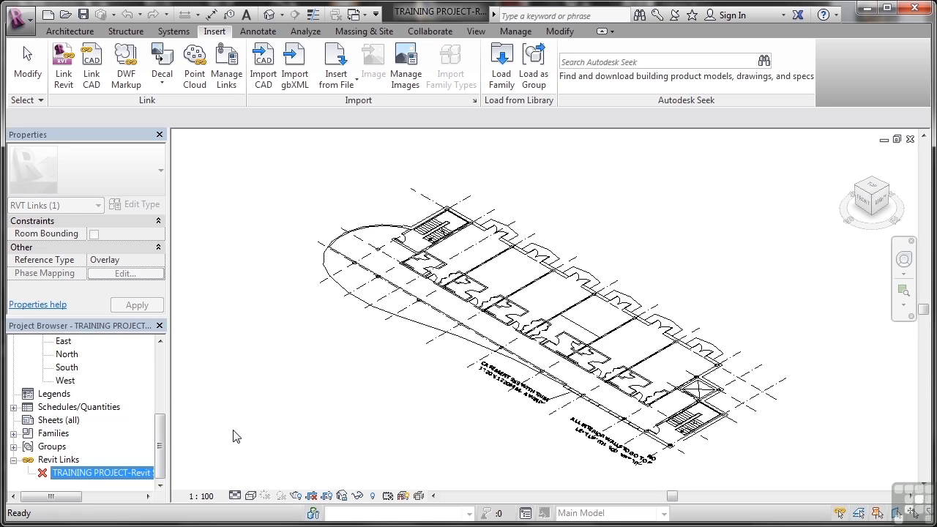
double_click(102, 471)
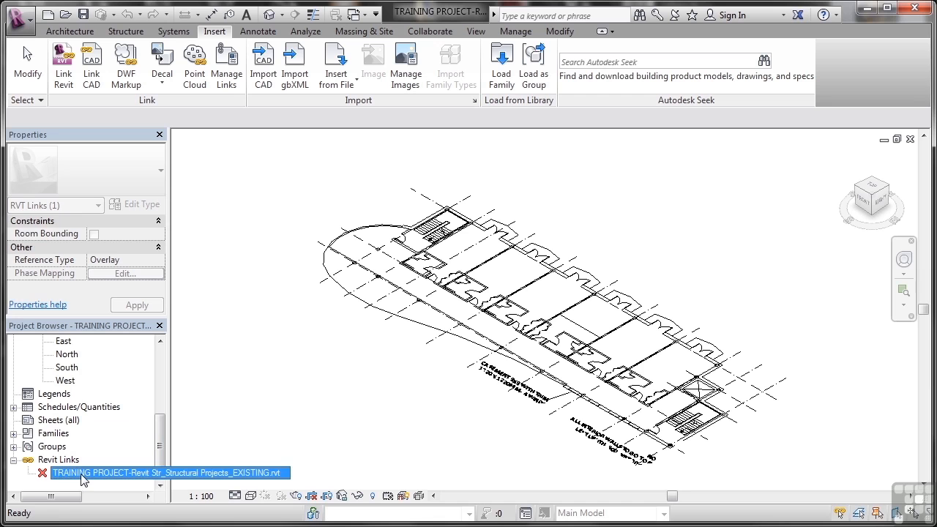
right_click(82, 472)
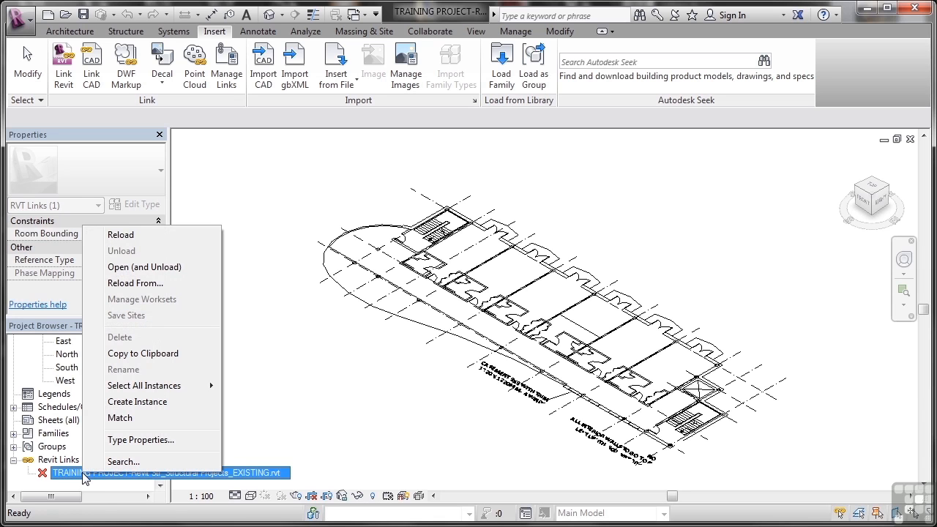
mouse_move(139, 234)
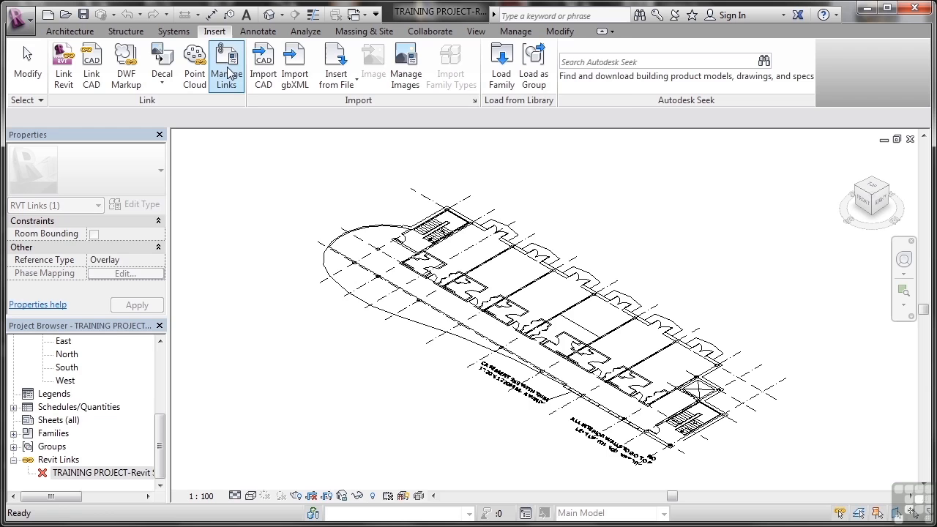
left_click(225, 65)
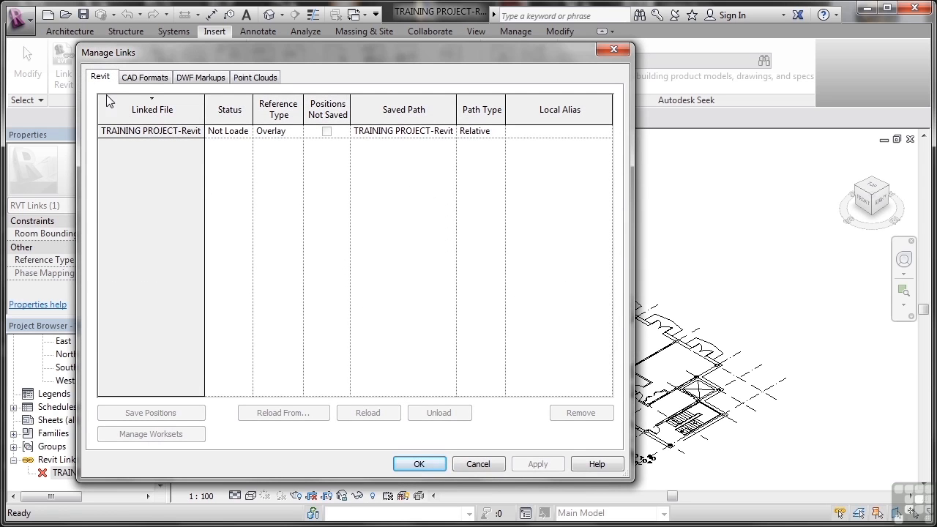
left_click(149, 132)
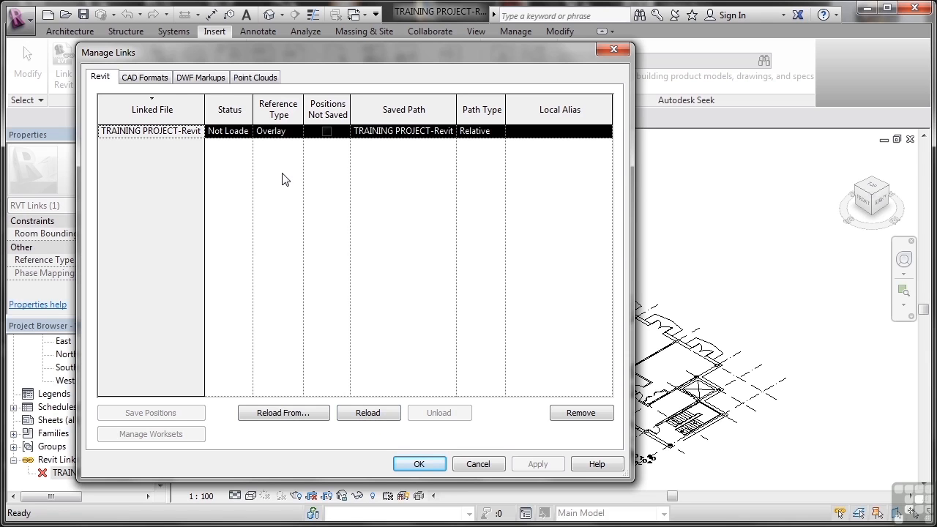
left_click(145, 76)
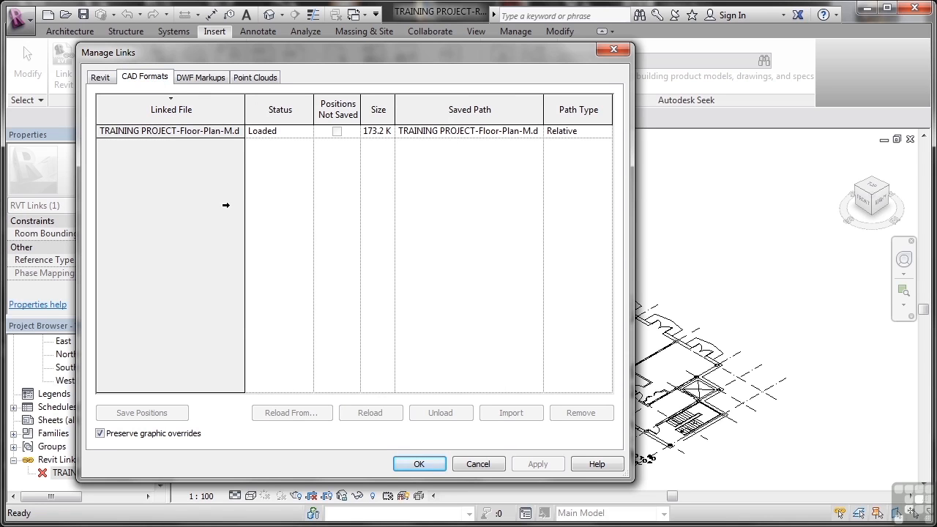
mouse_move(249, 199)
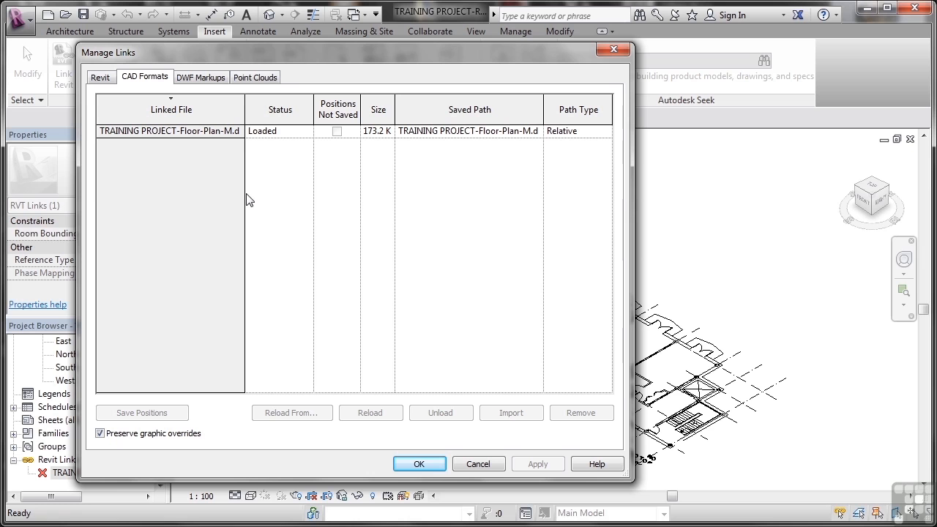
mouse_move(424, 336)
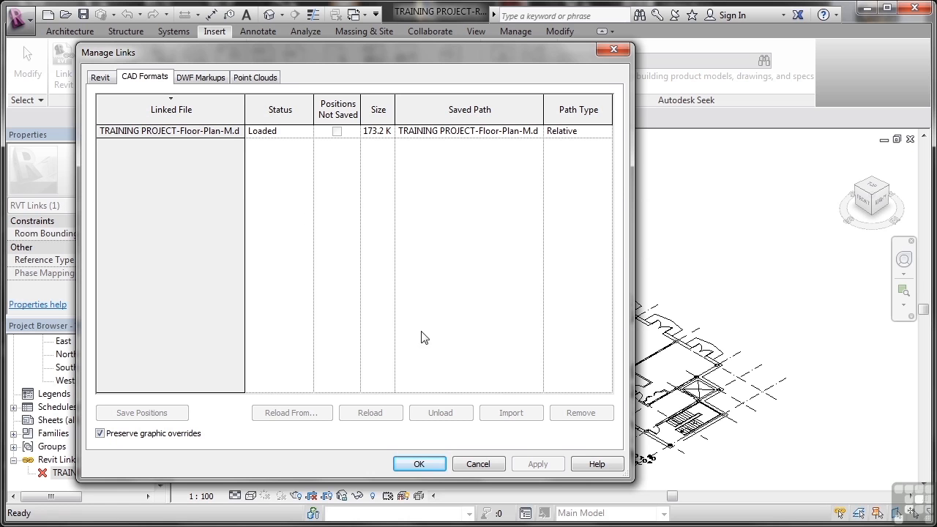
left_click(418, 463)
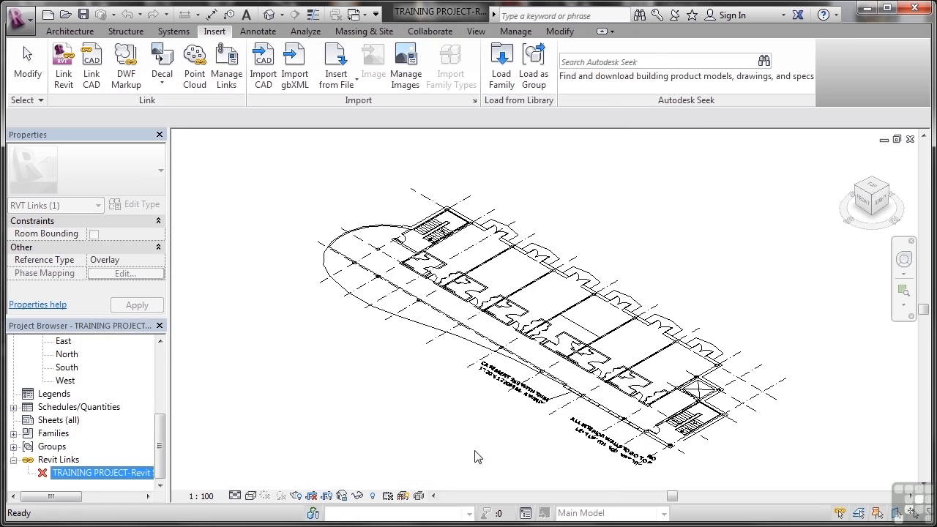
mouse_move(222, 442)
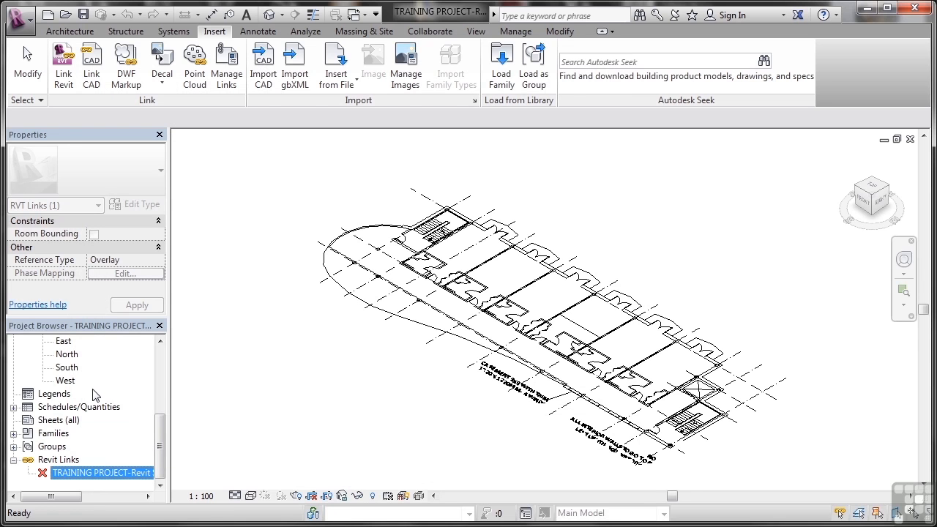
Reload the linked TRAINING PROJECT so its columns and beams return to the 3D view
double_click(103, 472)
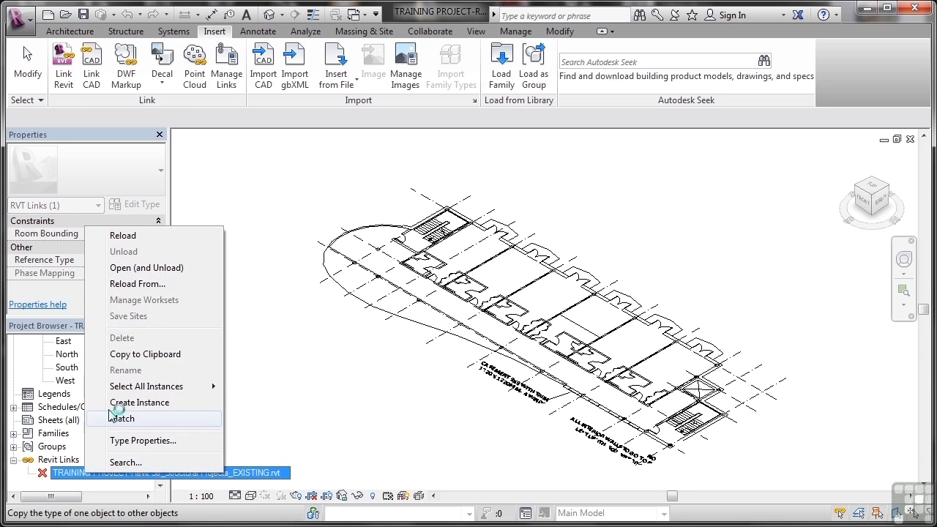
mouse_move(139, 234)
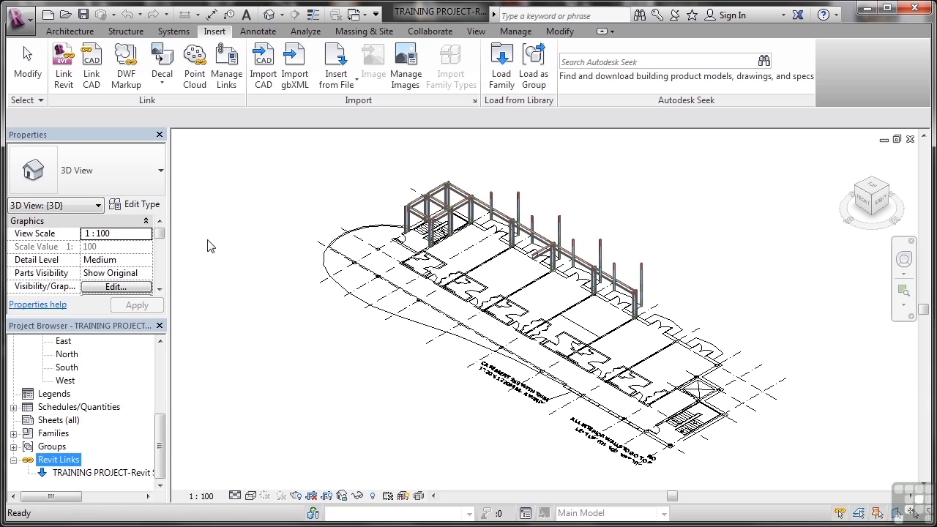
mouse_move(245, 246)
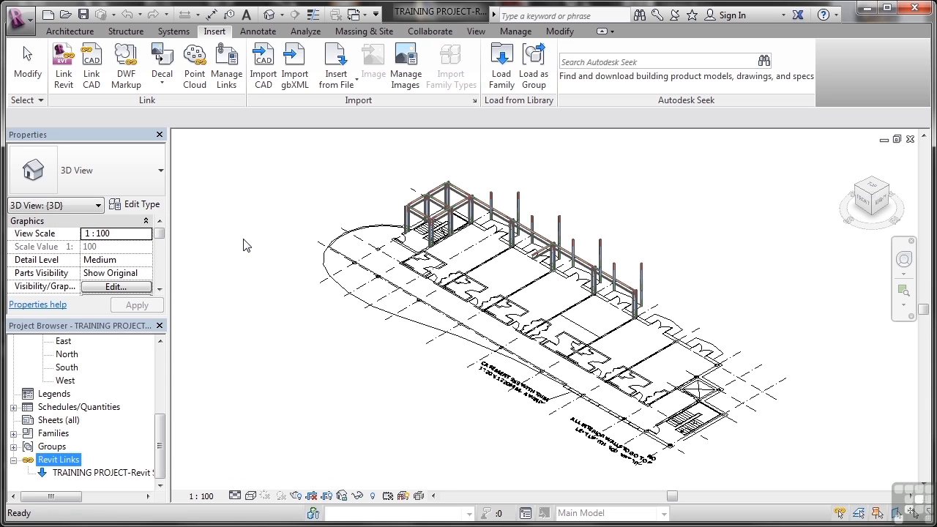
mouse_move(269, 243)
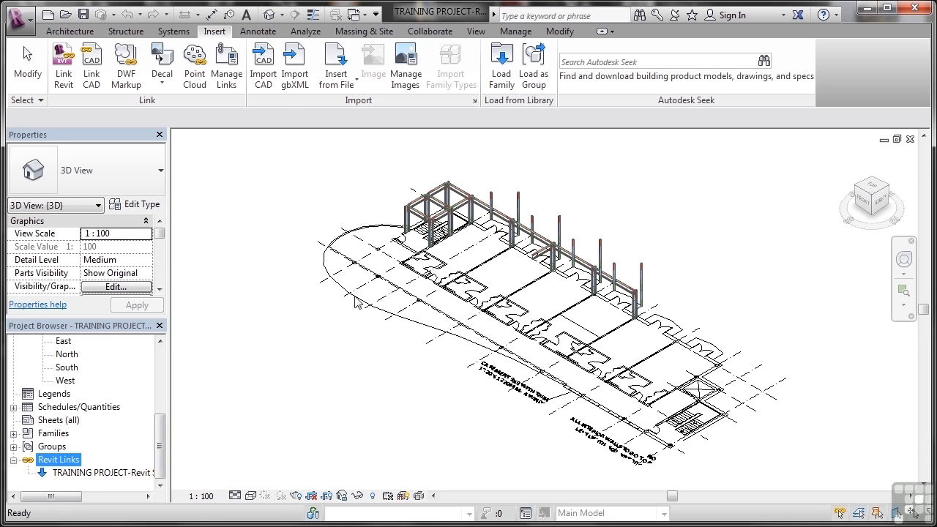
mouse_move(111, 451)
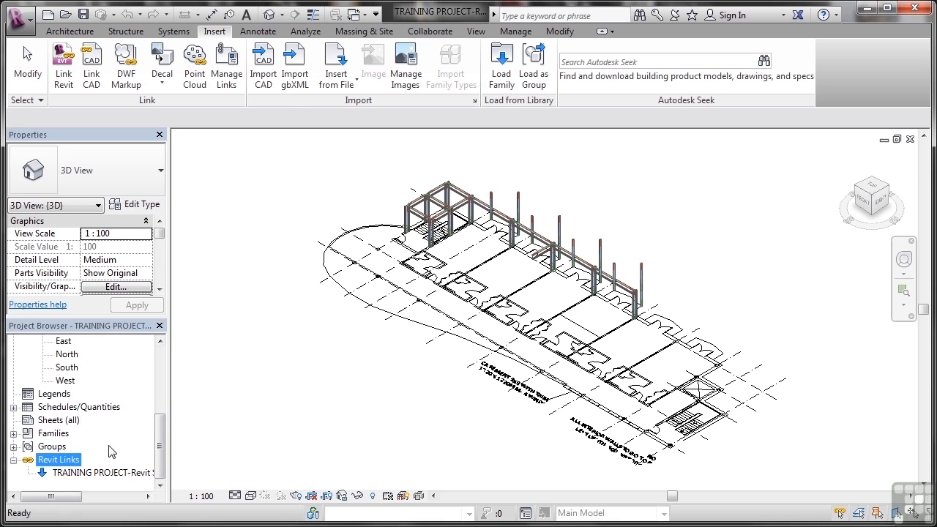
Select the loaded structural link and start placing a second instance of it
left_click(104, 471)
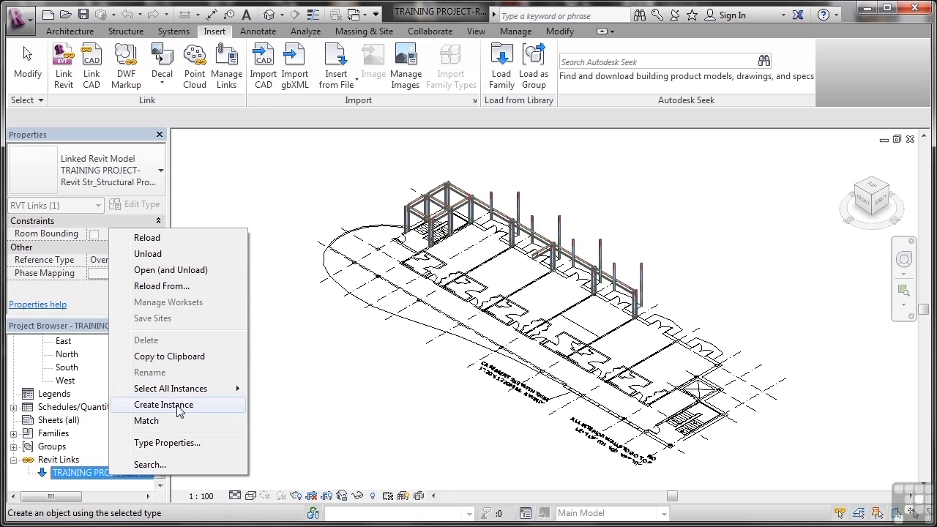
left_click(162, 404)
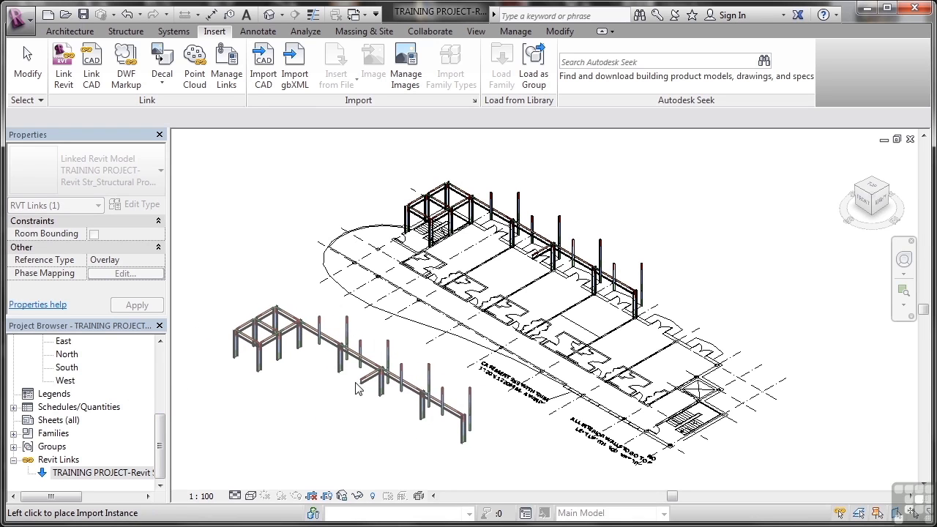
mouse_move(358, 396)
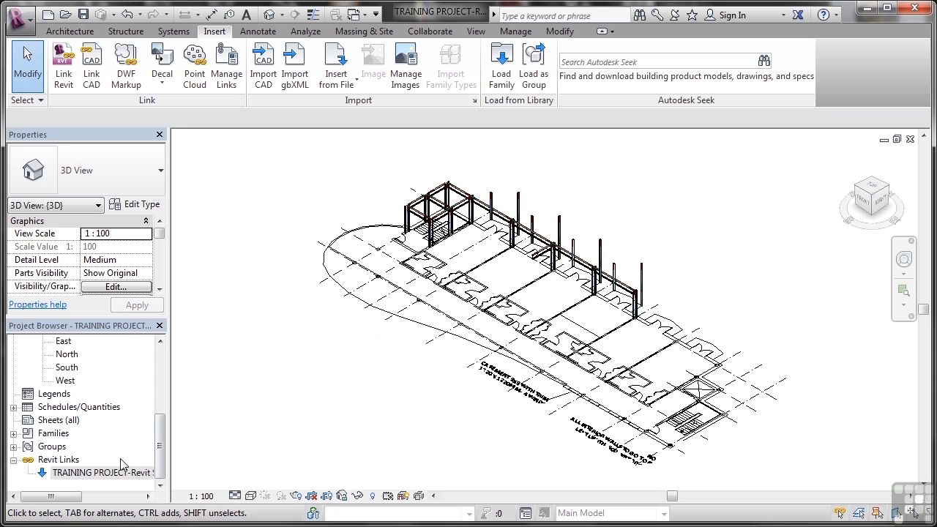
Select all instances of the linked structural model visible in the 3D view
right_click(95, 472)
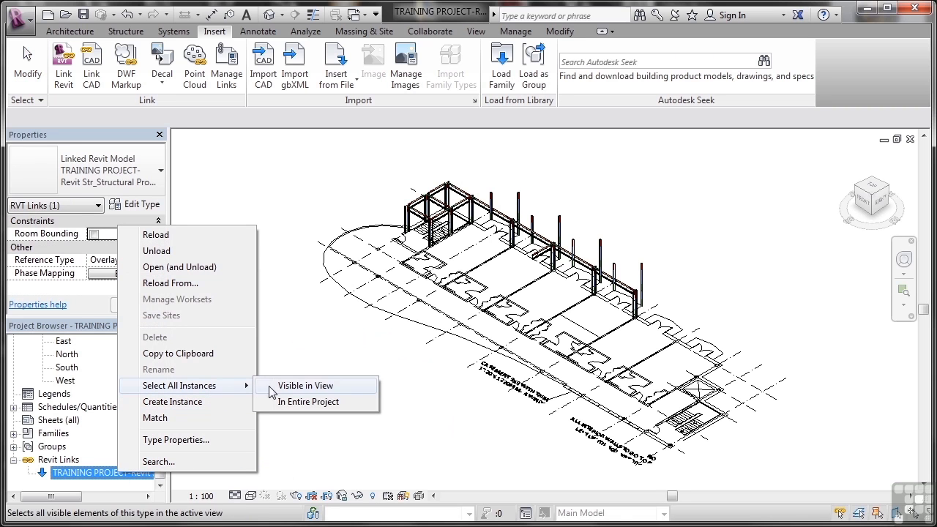
left_click(306, 385)
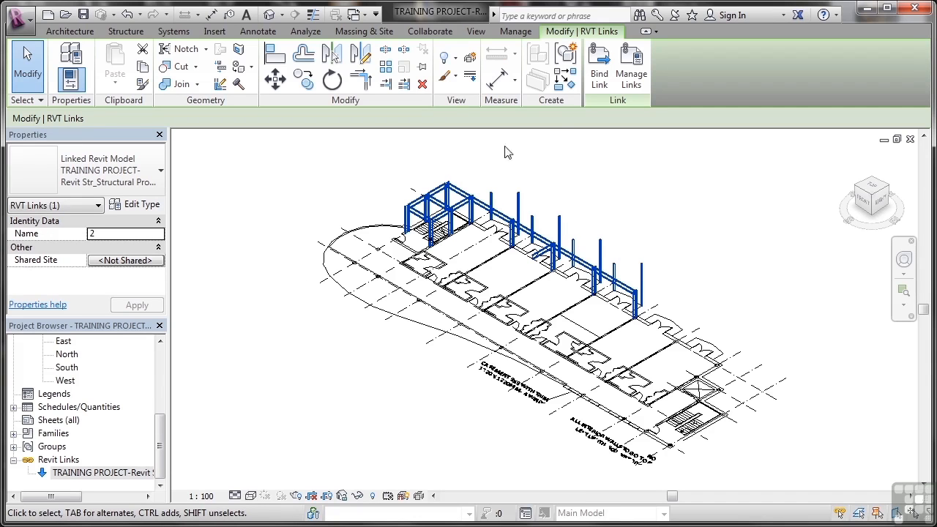
mouse_move(598, 41)
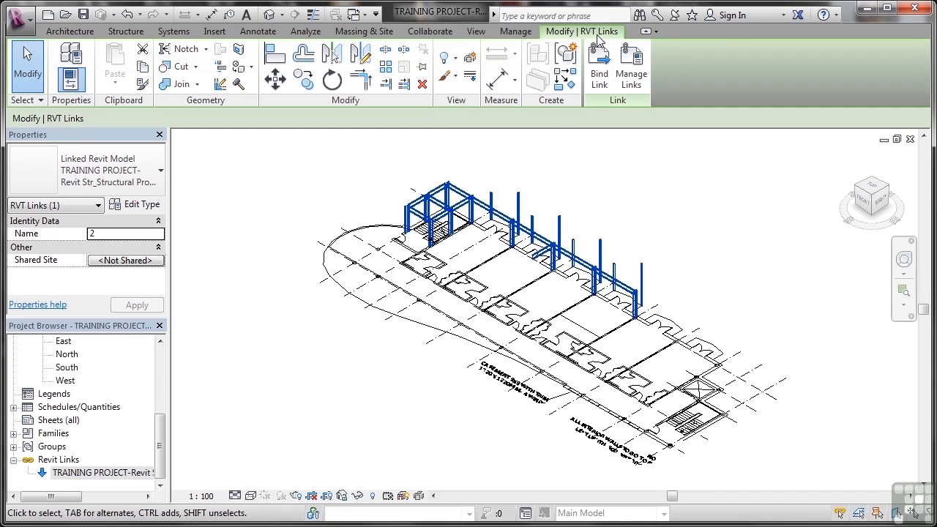
mouse_move(278, 106)
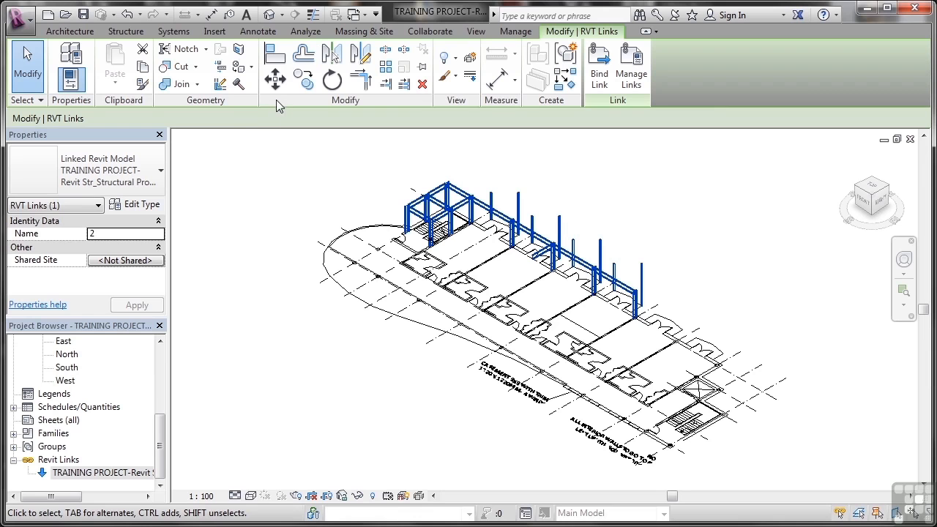
mouse_move(332, 79)
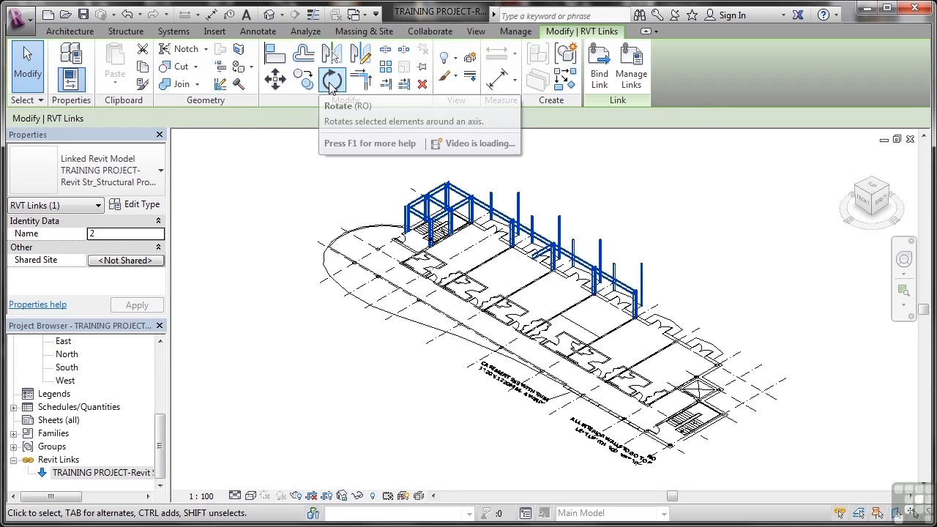
mouse_move(319, 190)
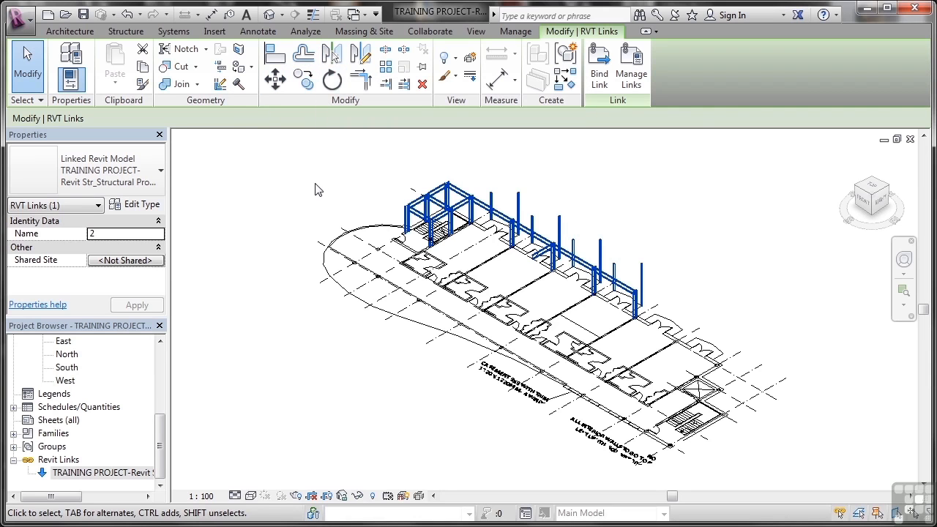
mouse_move(250, 278)
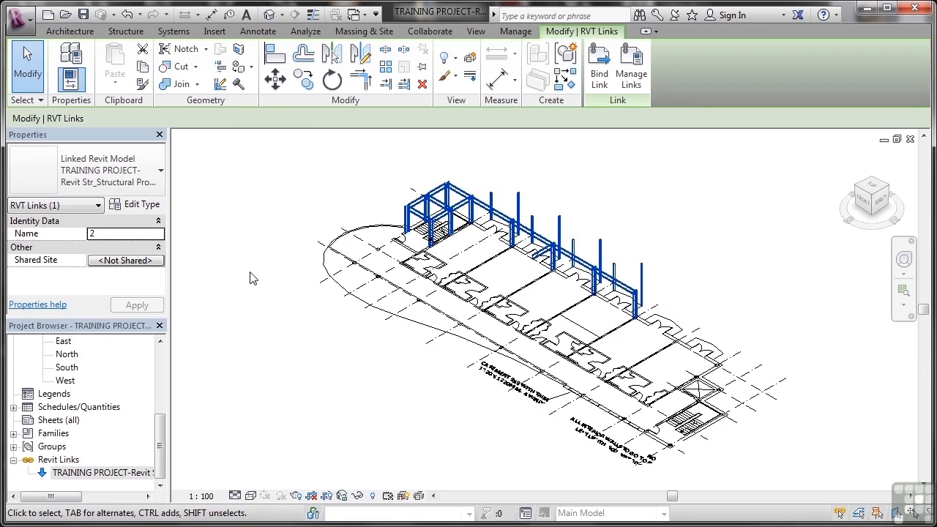
mouse_move(262, 279)
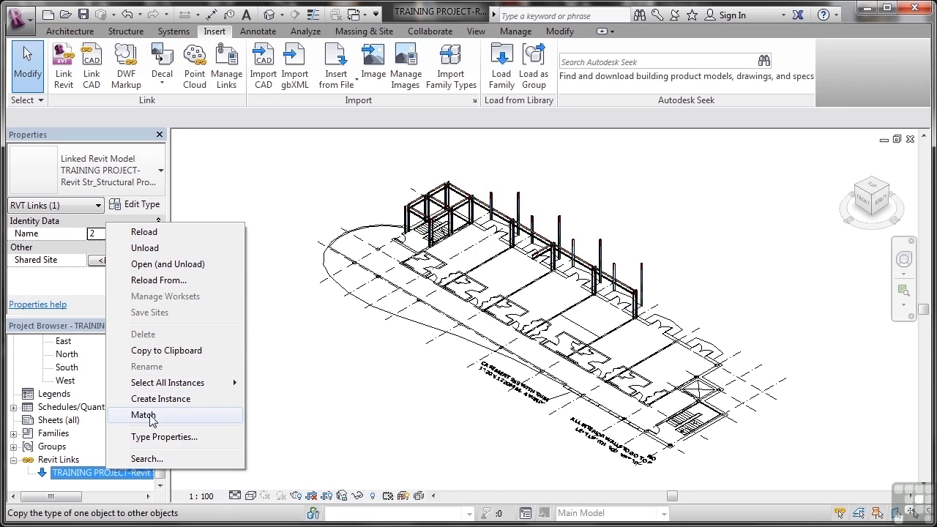
Start Match Type from the linked project to copy its type onto other objects
left_click(144, 415)
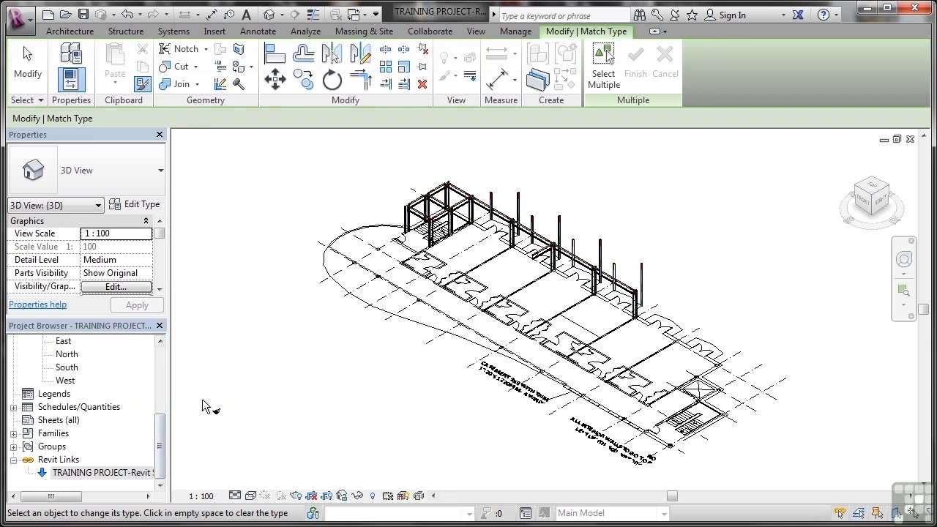
mouse_move(339, 334)
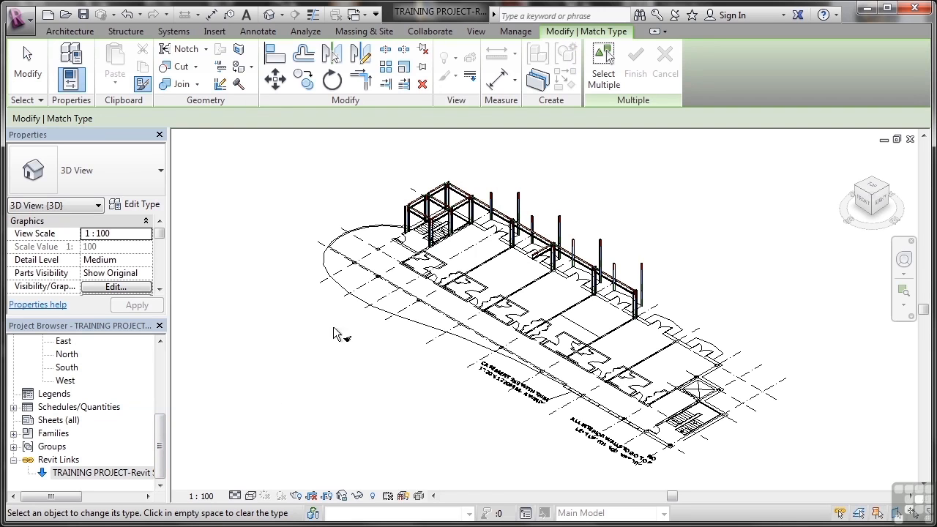
mouse_move(417, 256)
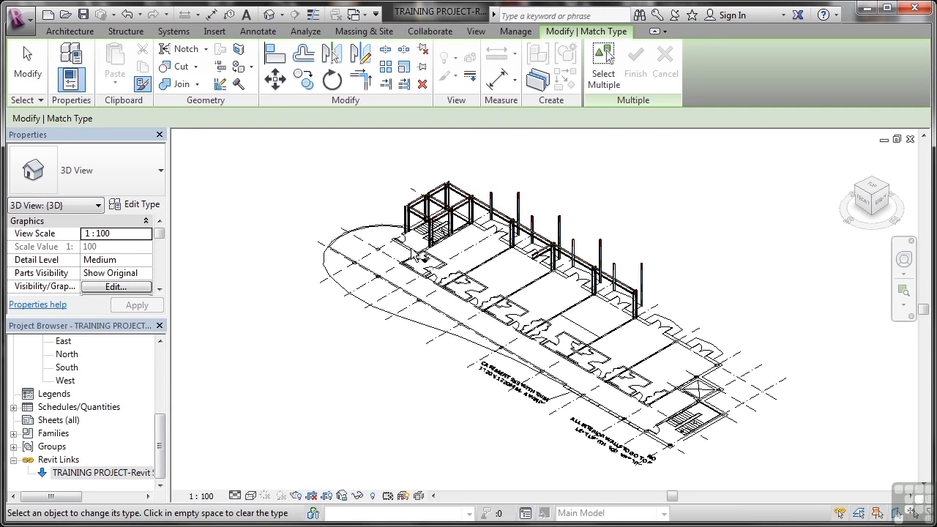
mouse_move(314, 334)
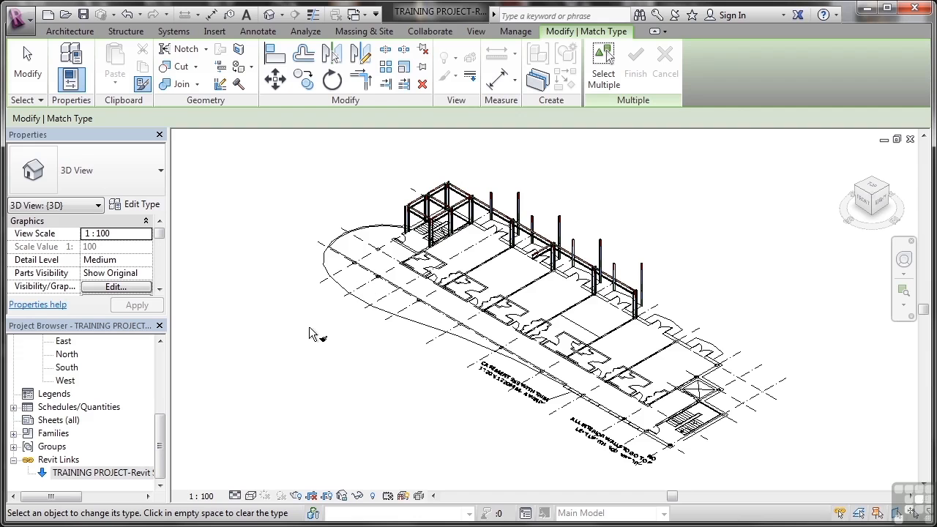
mouse_move(284, 315)
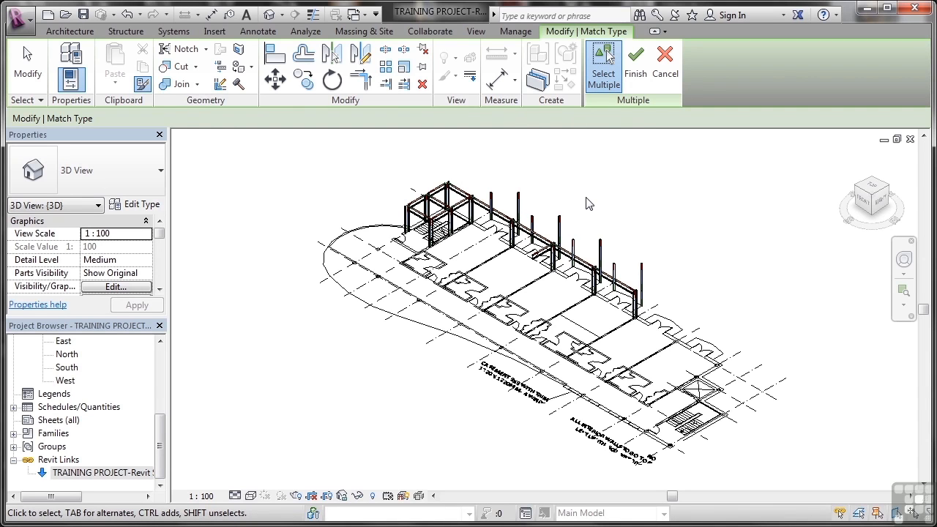
mouse_move(641, 111)
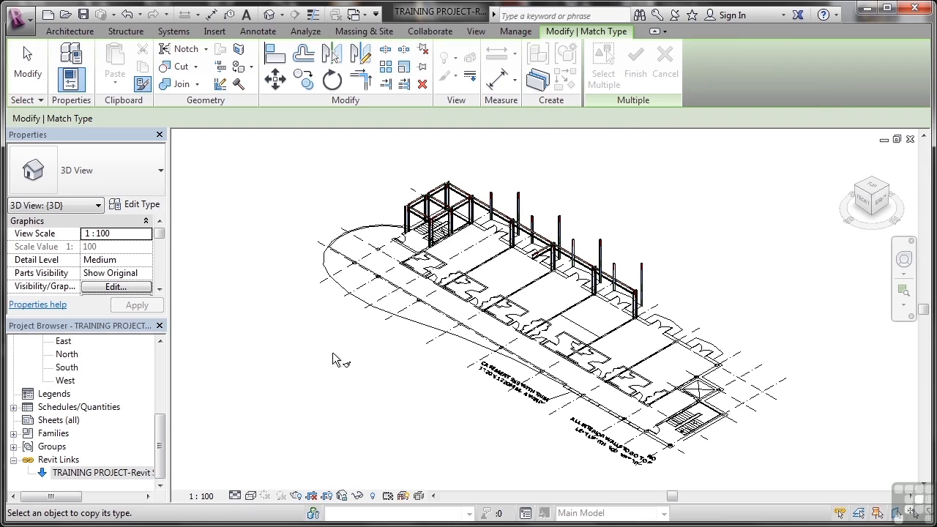
mouse_move(234, 413)
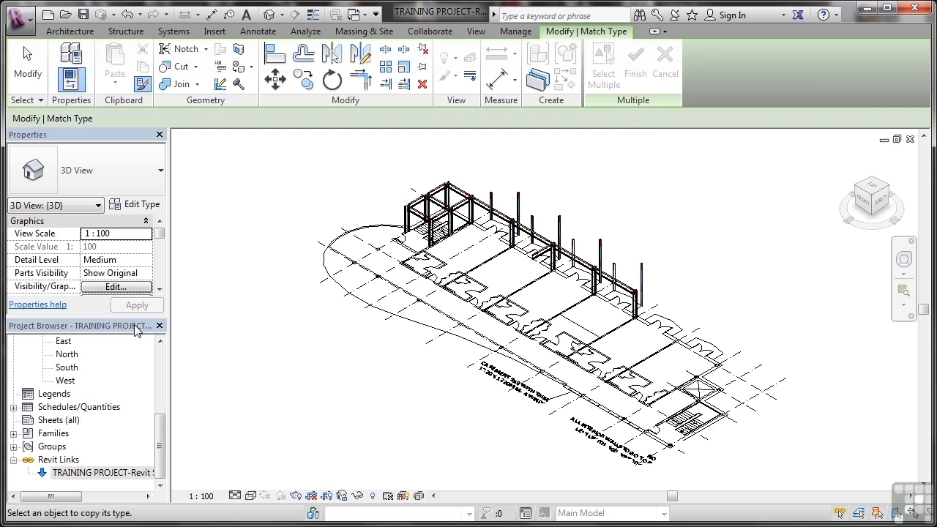
Review Manage Links showing the training project Loaded as Overlay with Relative path, then confirm
left_click(214, 31)
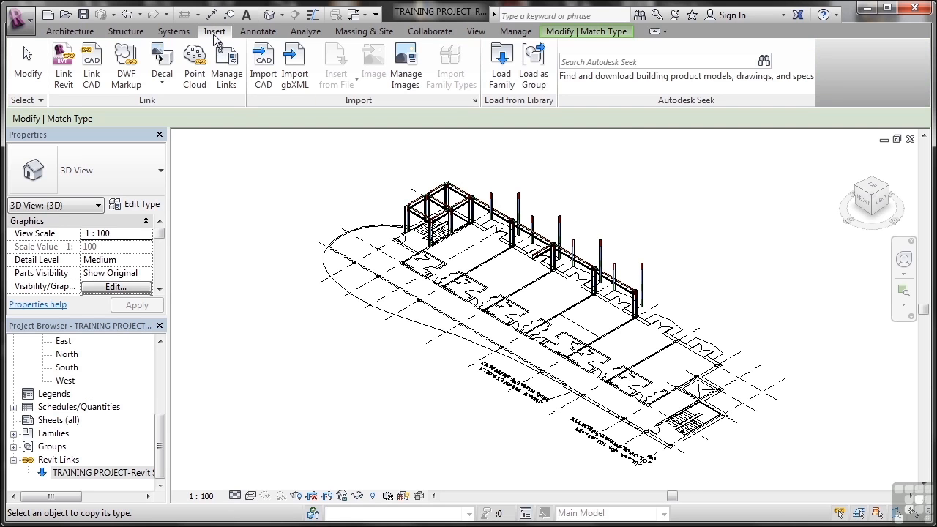
left_click(225, 66)
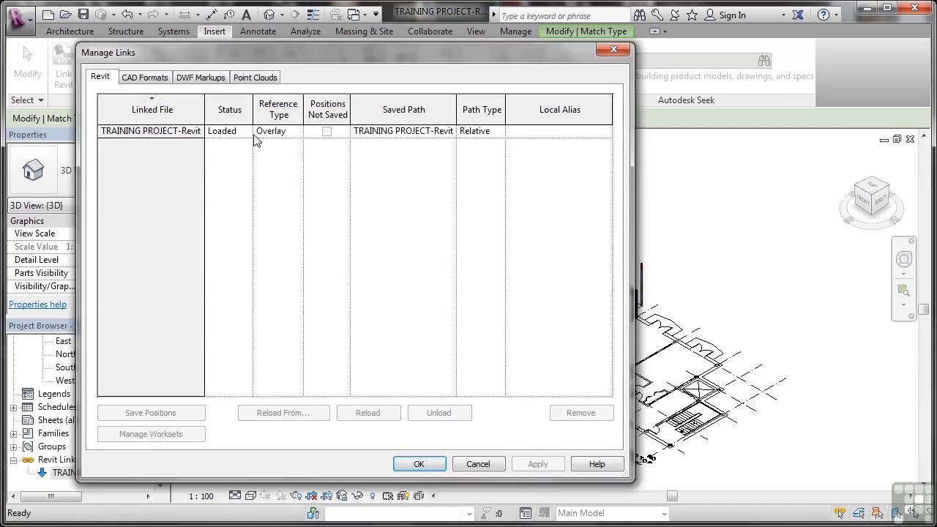
mouse_move(281, 191)
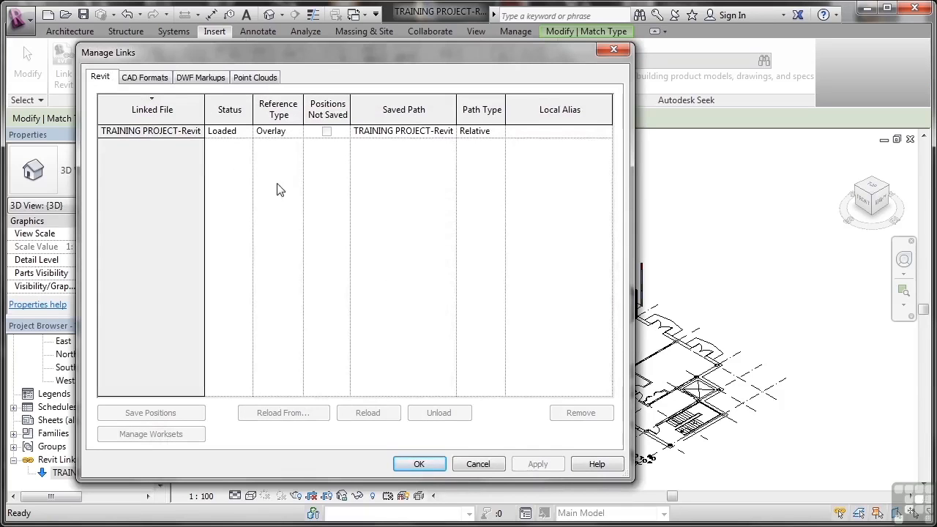
mouse_move(474, 413)
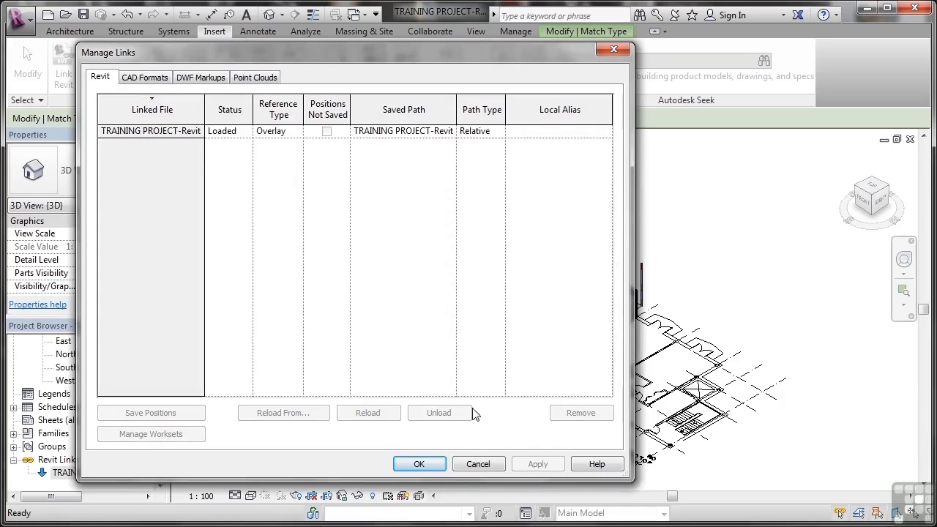
left_click(418, 462)
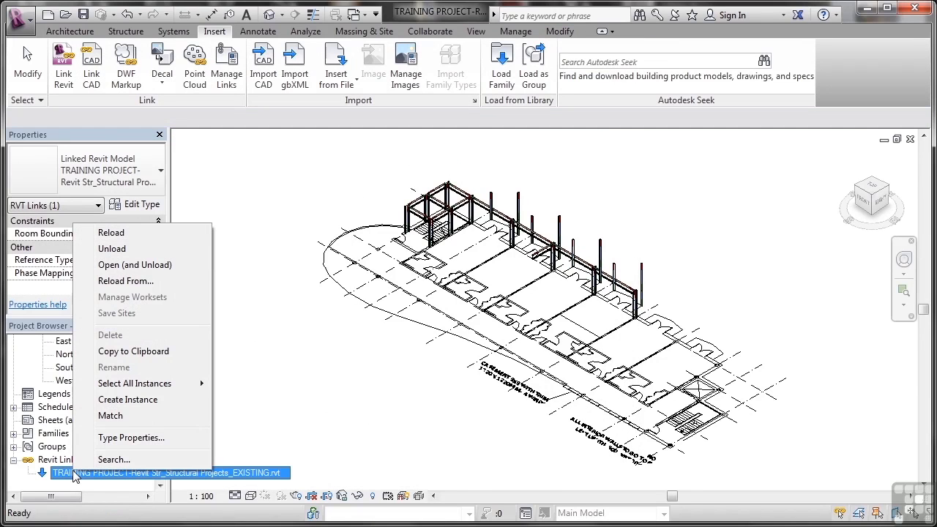
mouse_move(134, 263)
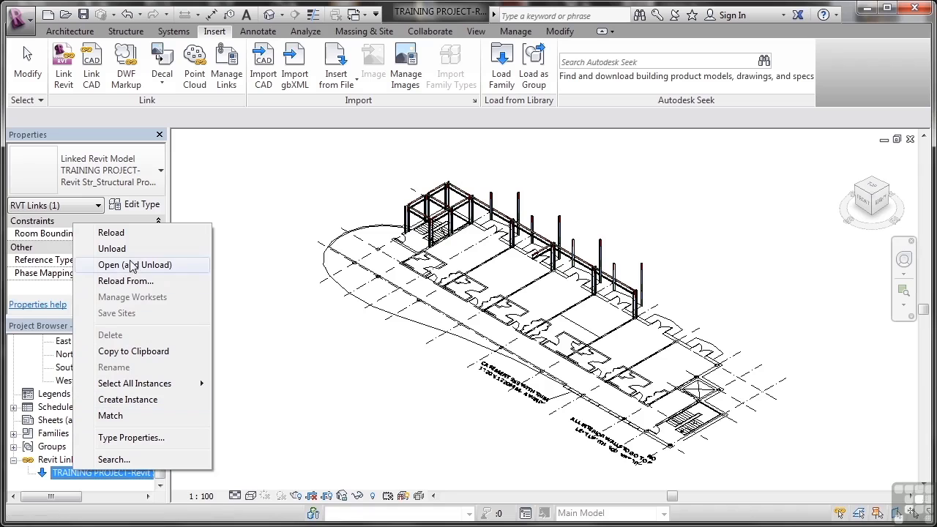